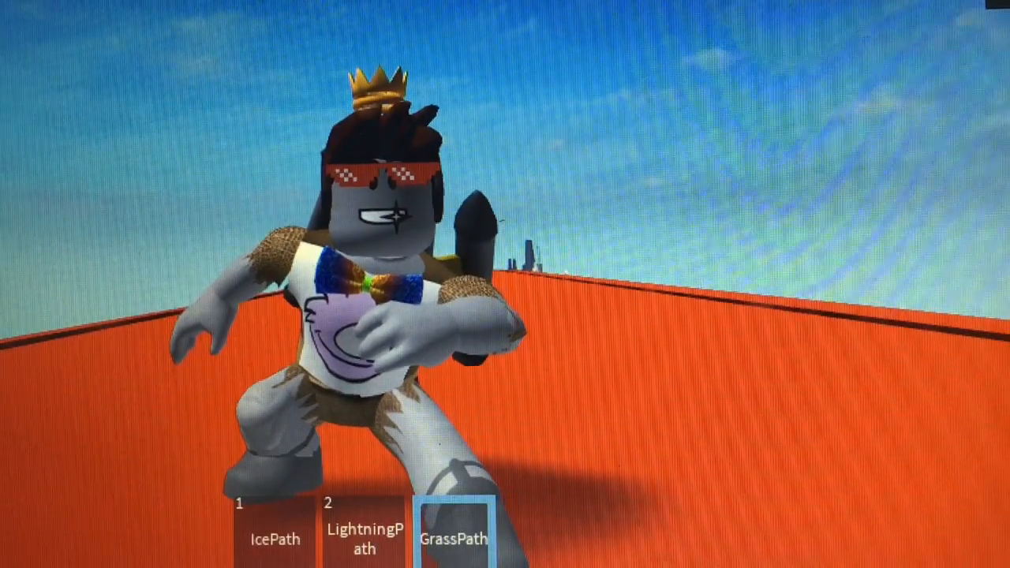
click(592, 125)
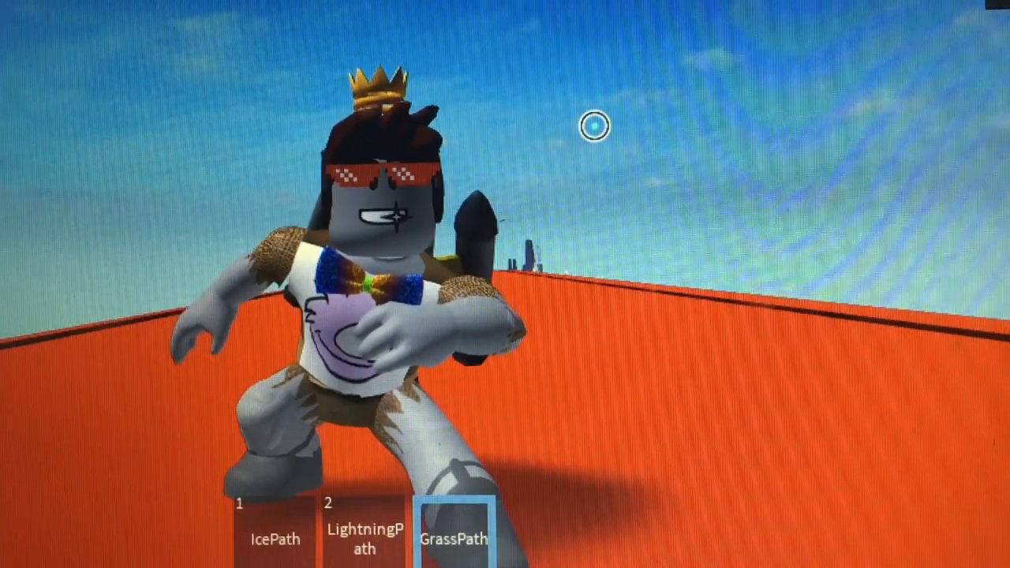